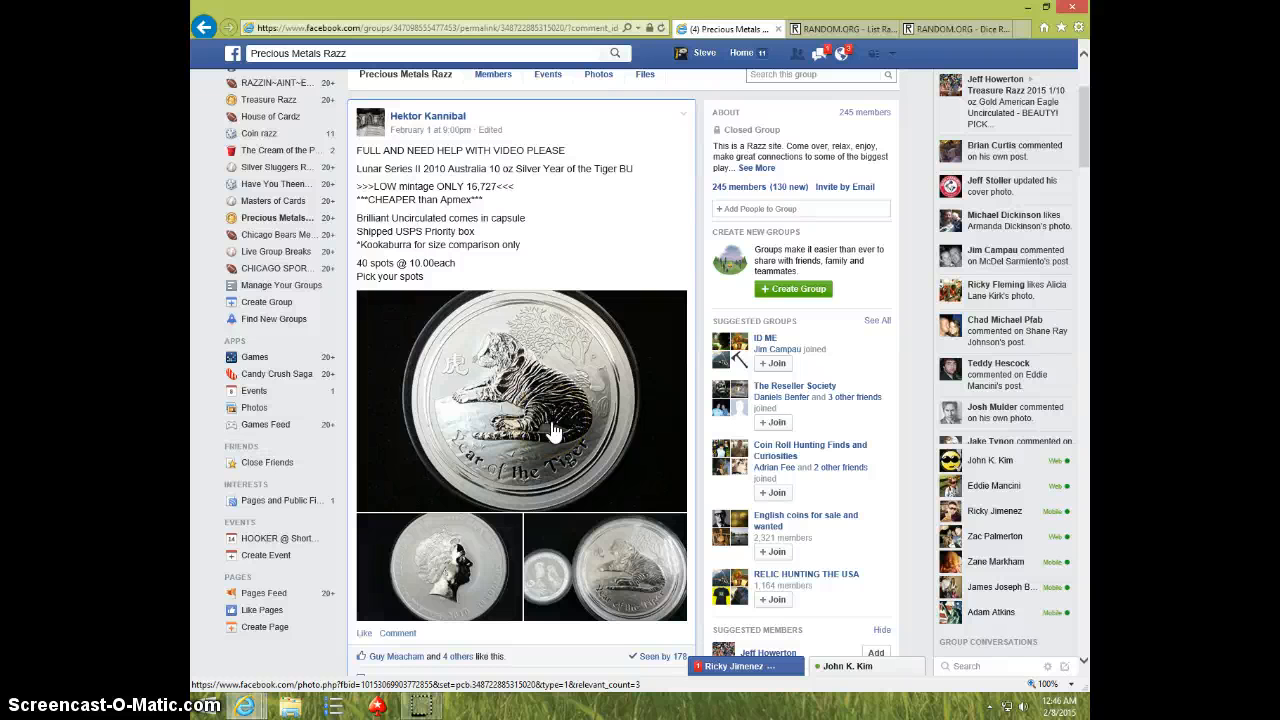
{"action": "mouse_move", "coordinate": [617, 387]}
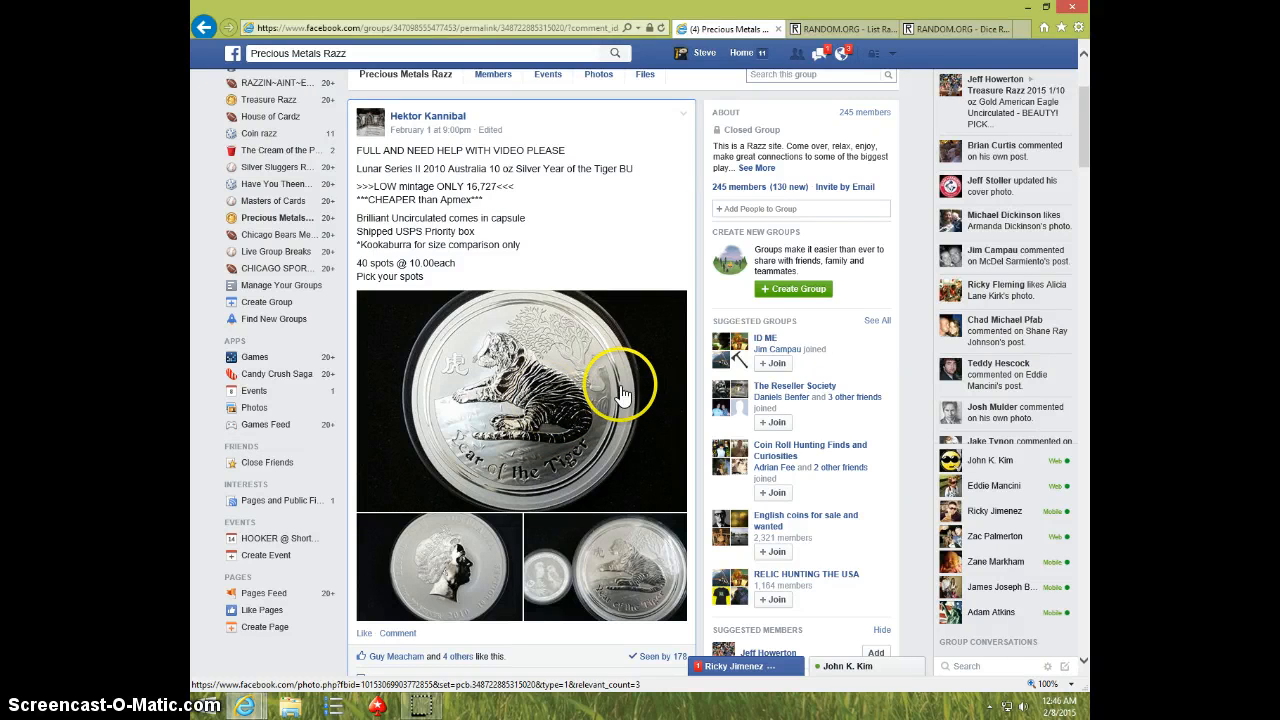
- Copy the 40-name numbered spot list from the silver Tiger coin razz post
{"action": "scroll", "scroll_direction": "down", "scroll_amount": 3}
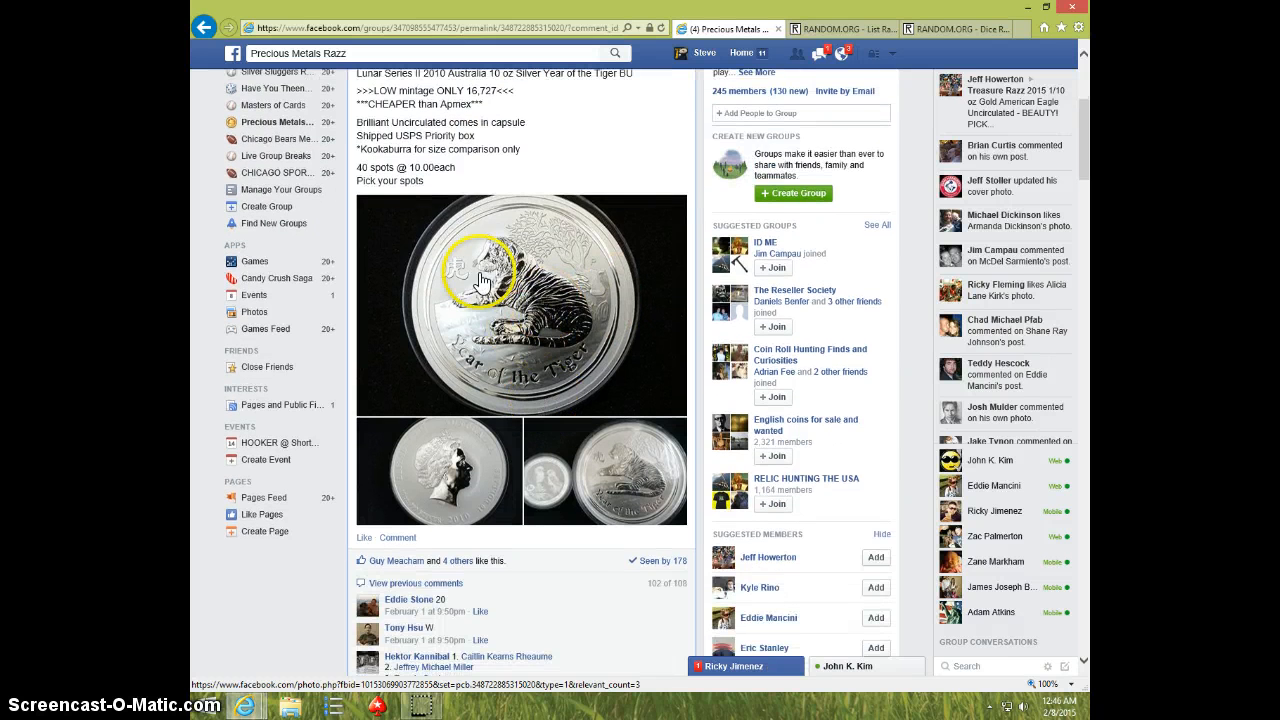
{"action": "scroll", "scroll_direction": "down", "scroll_amount": 3}
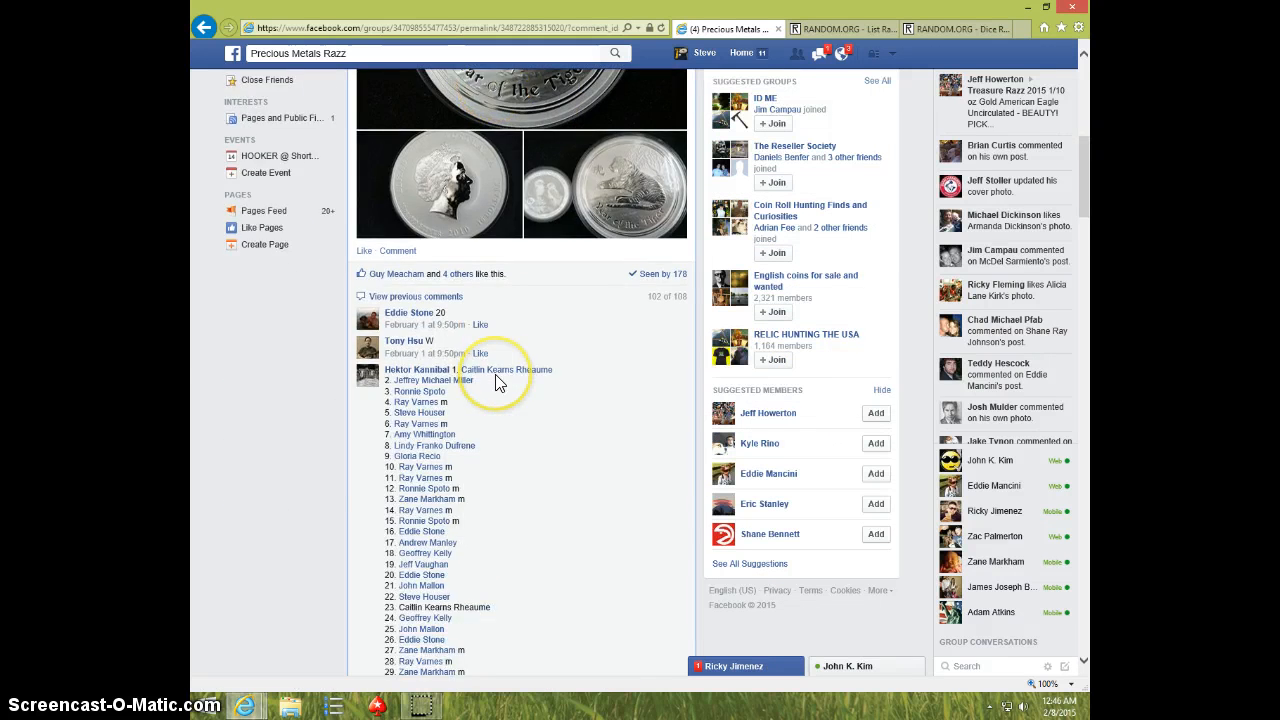
{"action": "scroll", "scroll_direction": "down", "scroll_amount": 3}
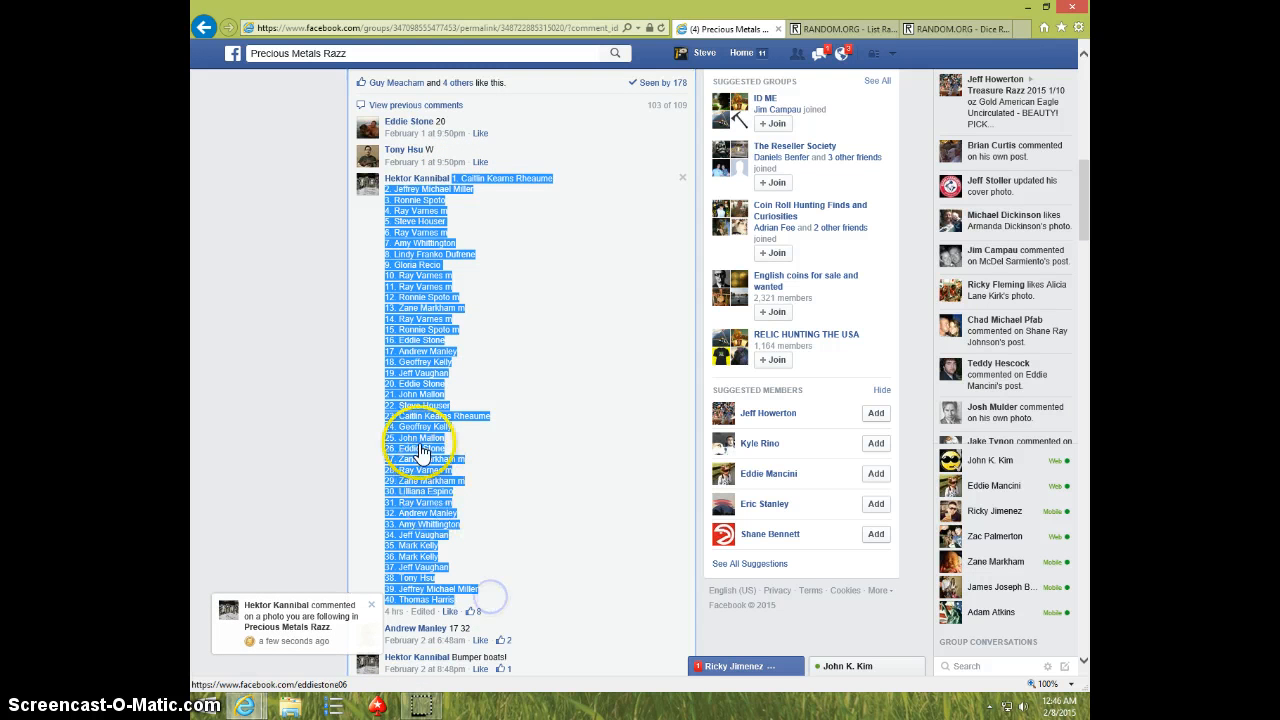
{"action": "right_click", "coordinate": [420, 447]}
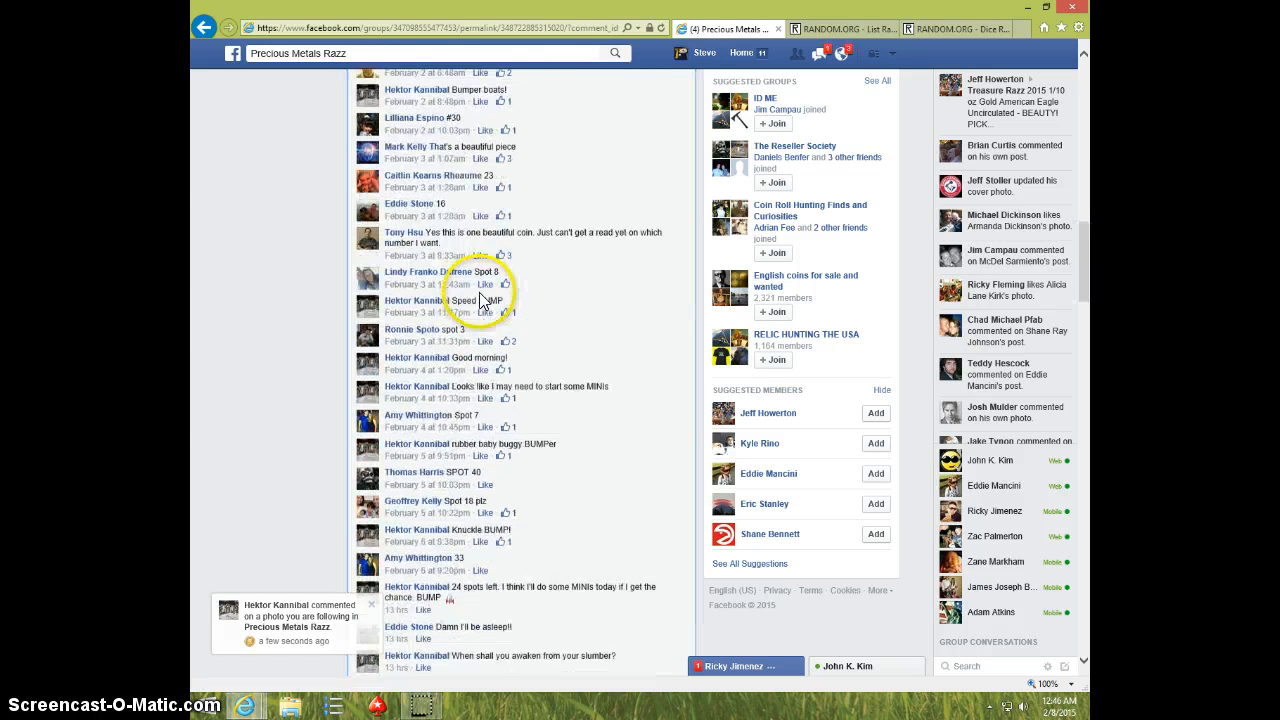
{"action": "scroll", "scroll_direction": "down", "scroll_amount": 3}
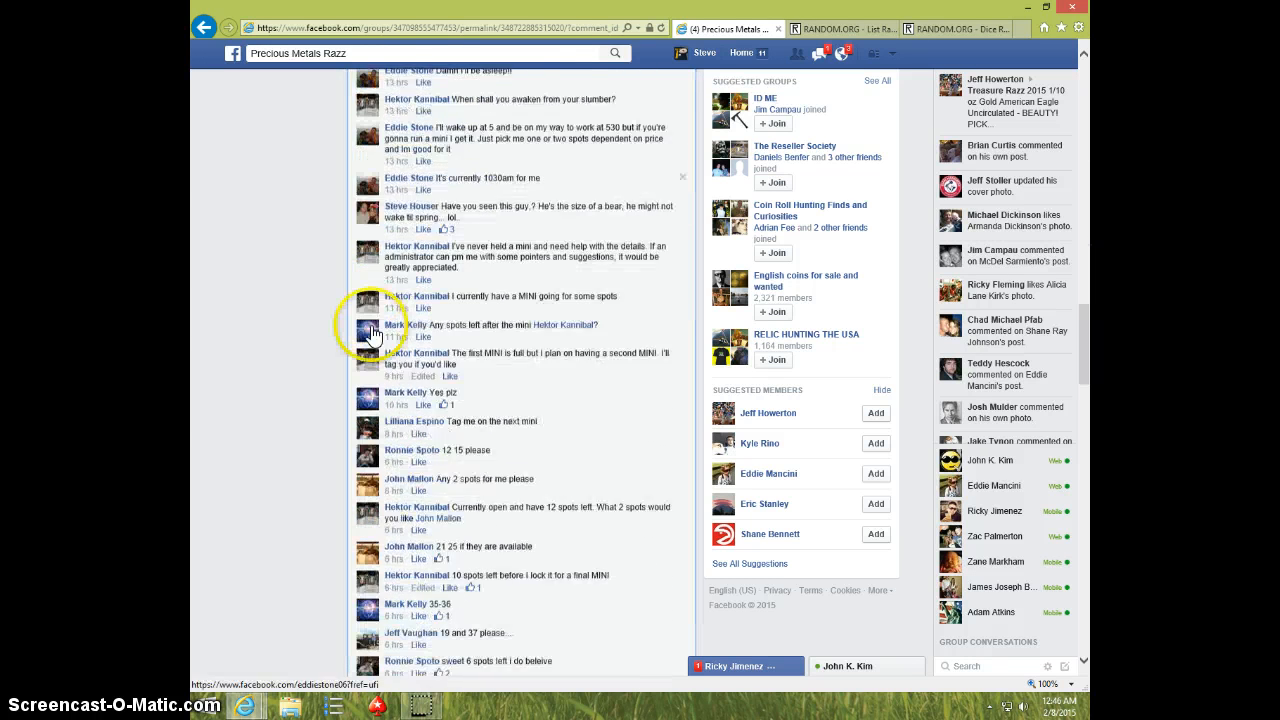
{"action": "scroll", "scroll_direction": "down", "scroll_amount": 3}
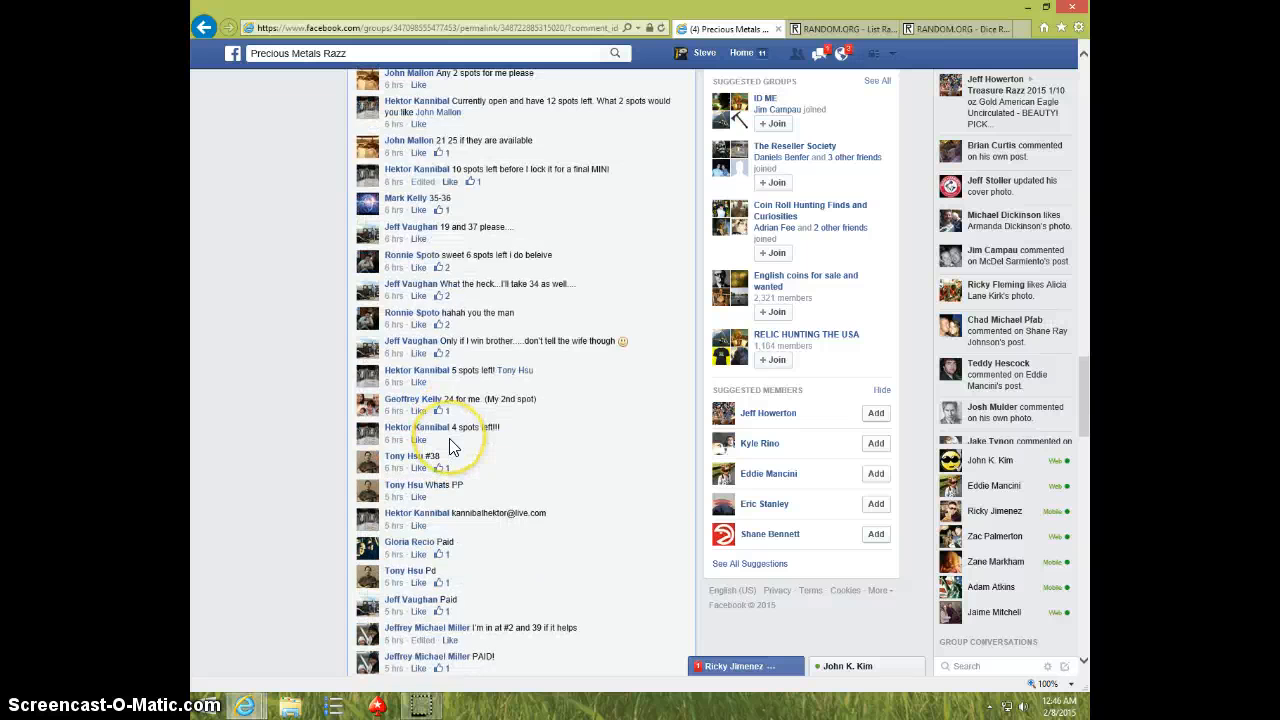
{"action": "scroll", "scroll_direction": "down", "scroll_amount": 3}
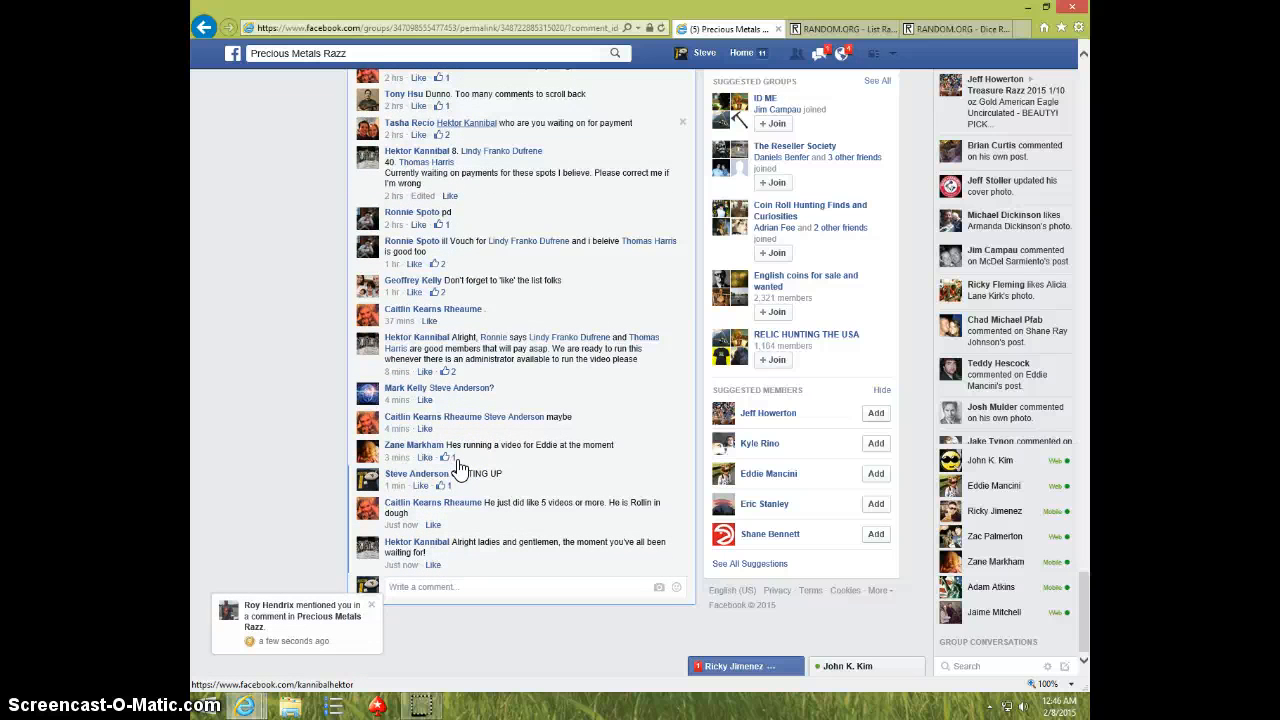
- Comment 'LIVE' on the razz post
{"action": "left_click", "coordinate": [452, 587]}
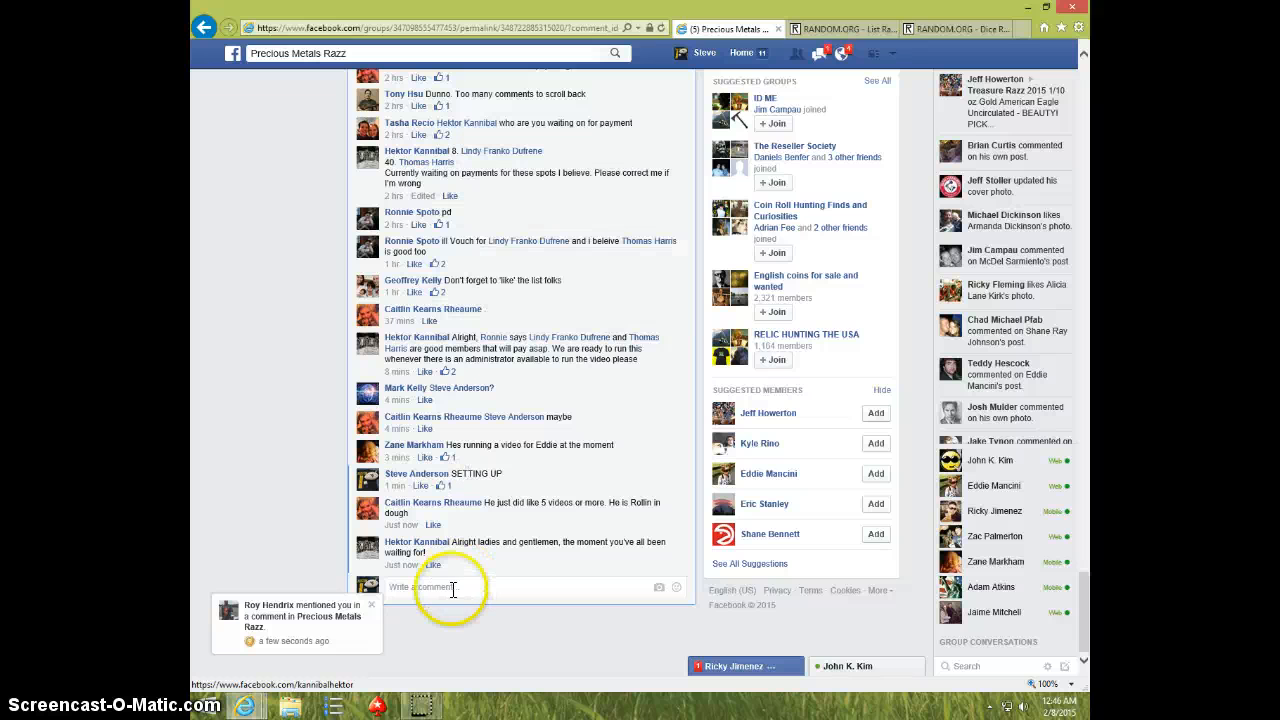
{"action": "left_click", "coordinate": [452, 587]}
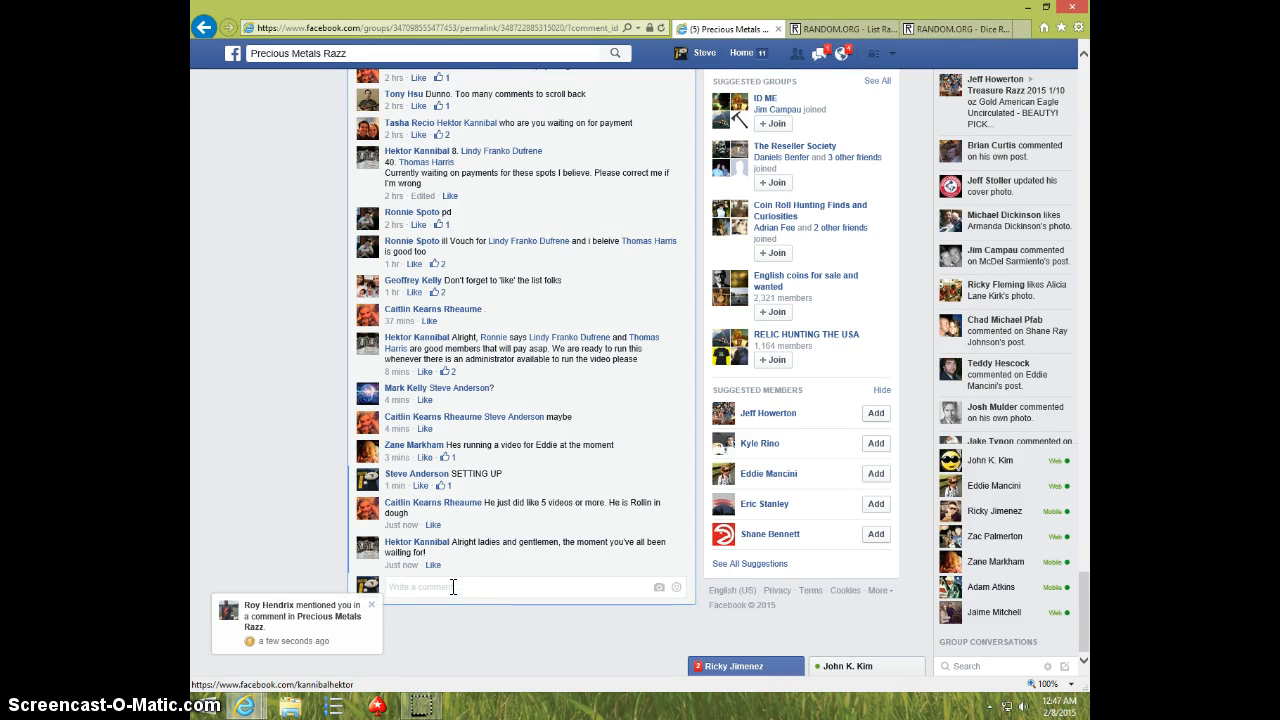
{"action": "type", "text": "LIVE"}
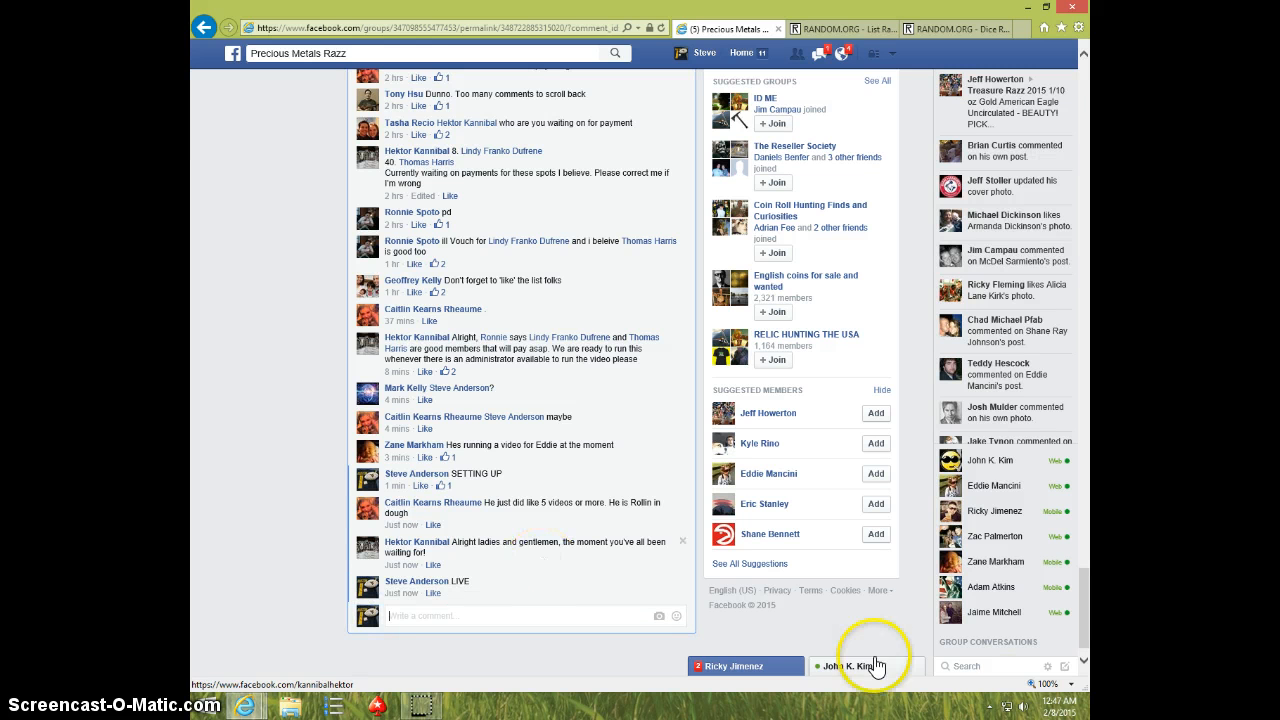
{"action": "left_click", "coordinate": [1057, 704]}
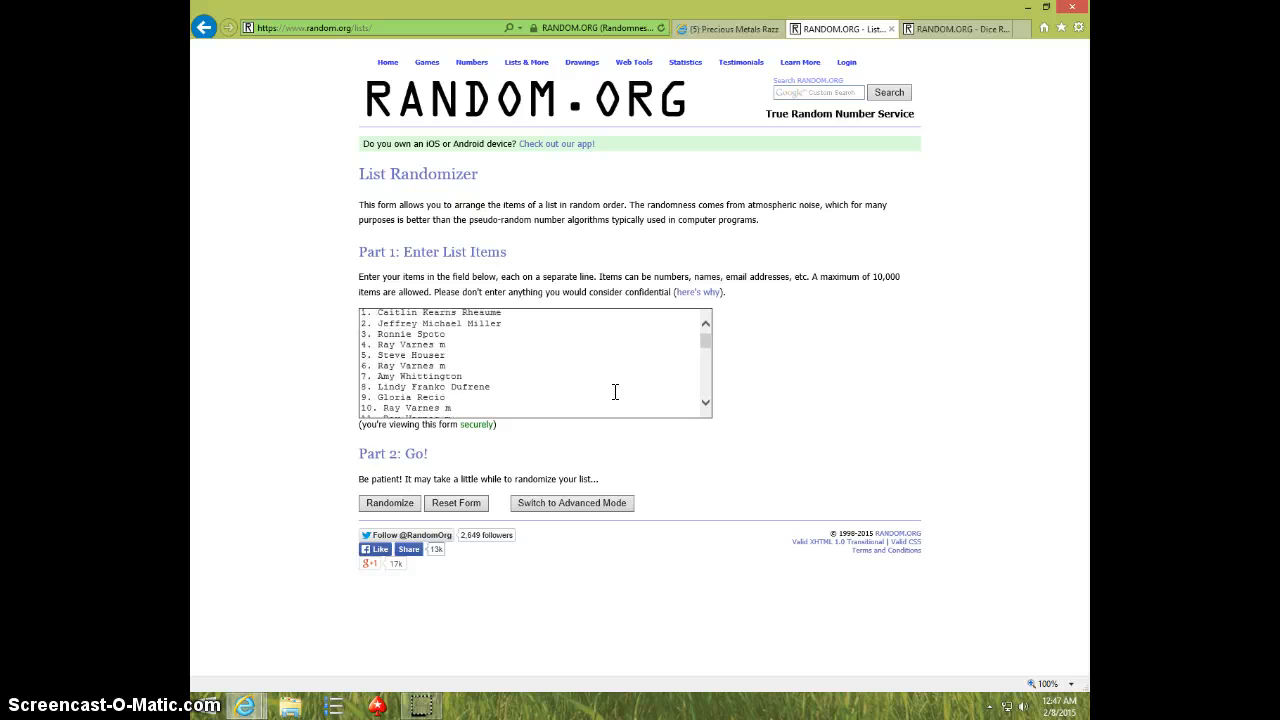
- Glance at Dice Roller, then shuffle the 40 spots in List Randomizer
{"action": "left_click", "coordinate": [950, 28]}
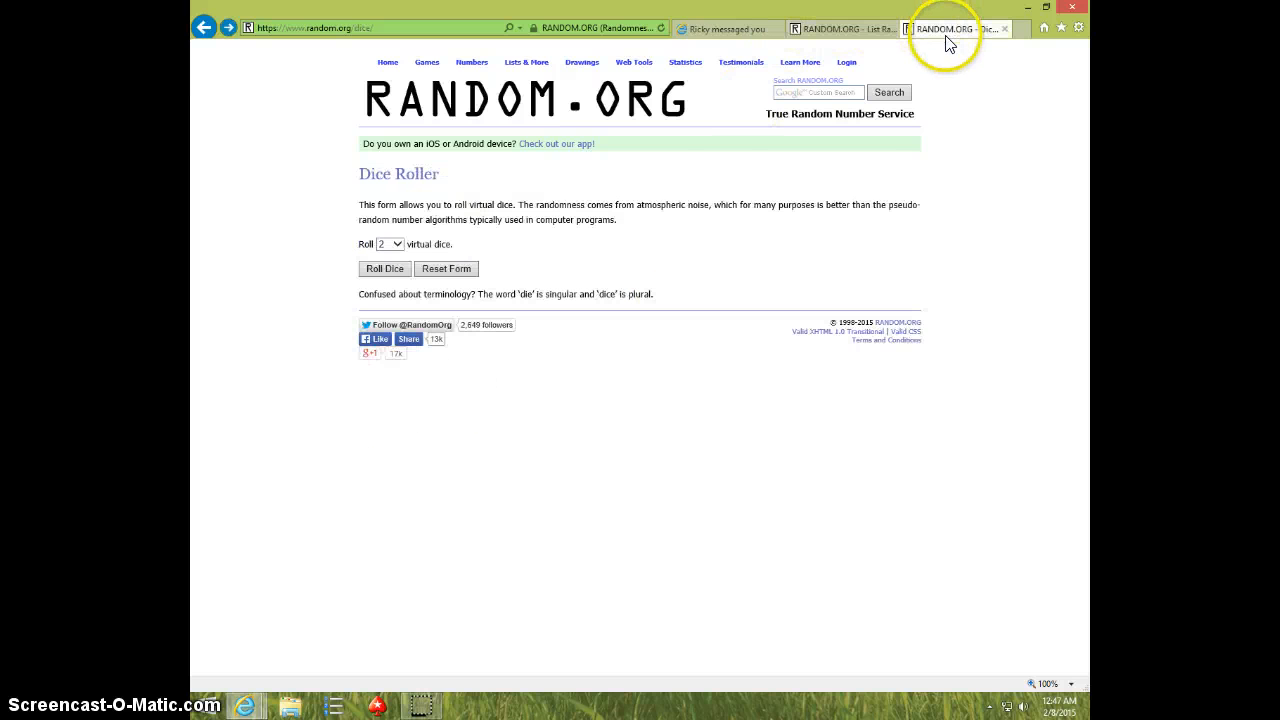
{"action": "left_click", "coordinate": [385, 268]}
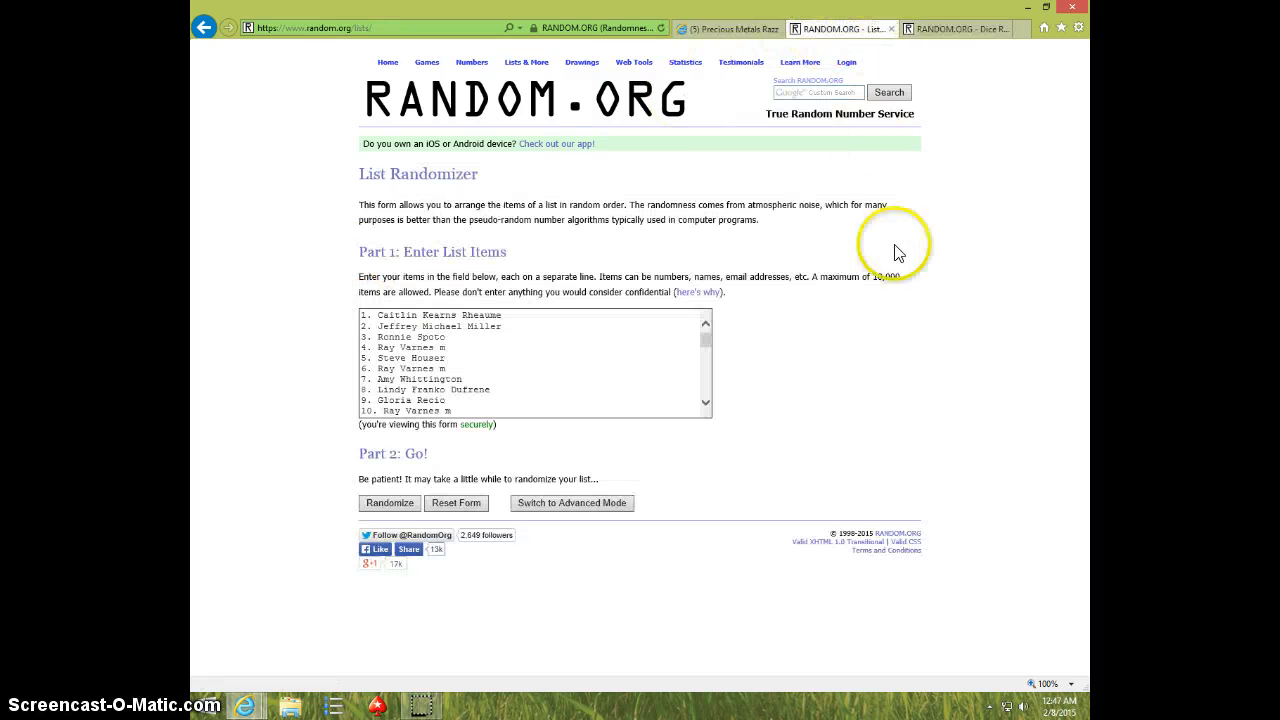
{"action": "left_click", "coordinate": [1055, 707]}
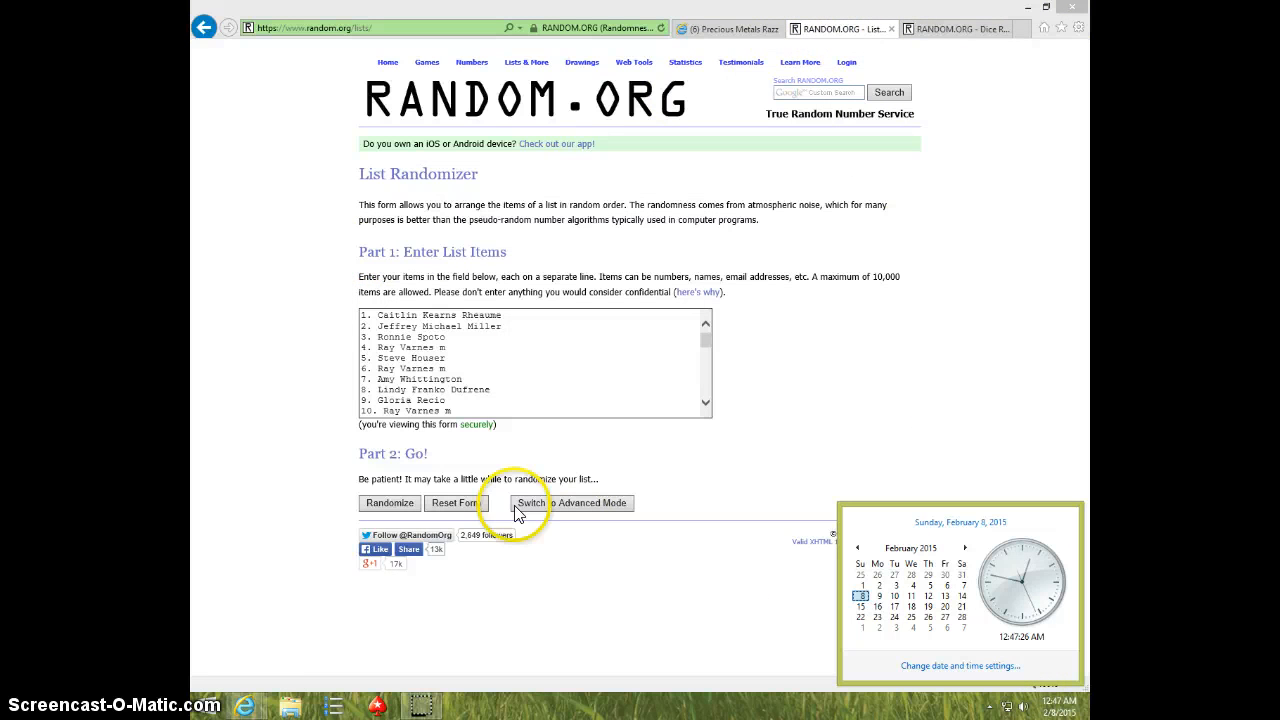
{"action": "left_click", "coordinate": [389, 503]}
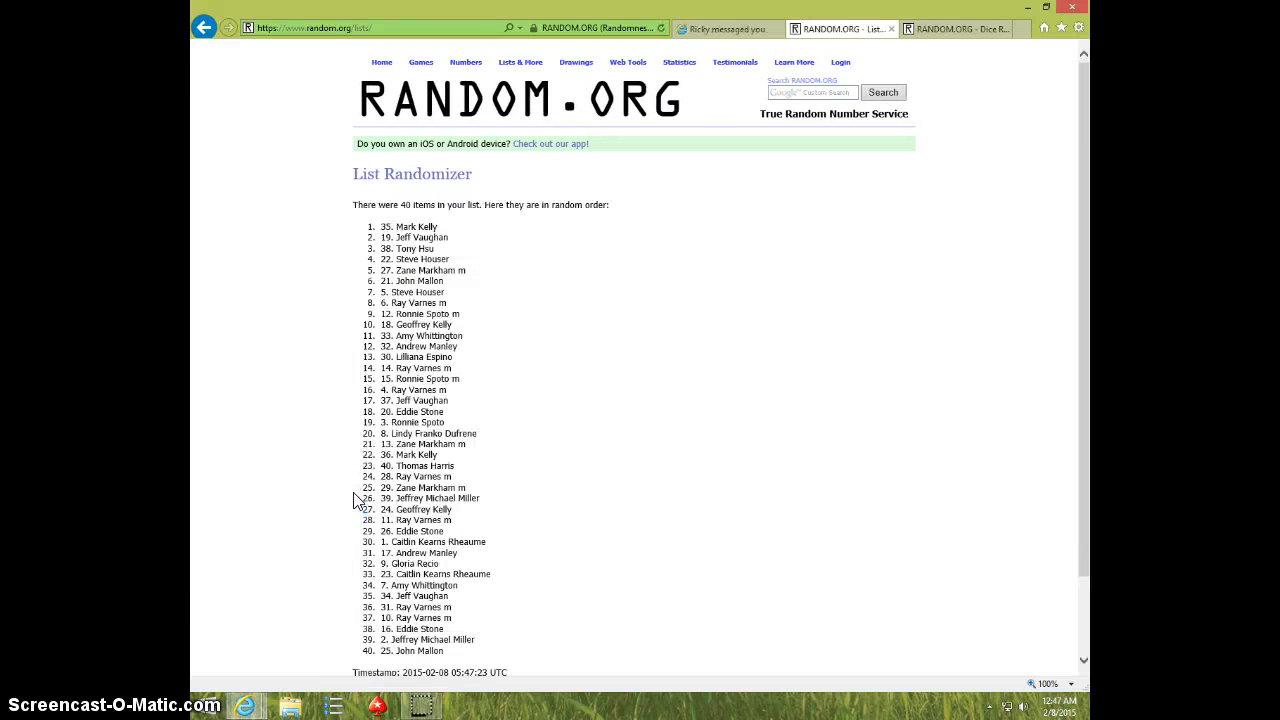
- Reshuffle the spot list repeatedly with Again!, checking the clock, reaching 05:47:49 UTC
{"action": "scroll", "scroll_direction": "down", "scroll_amount": 3}
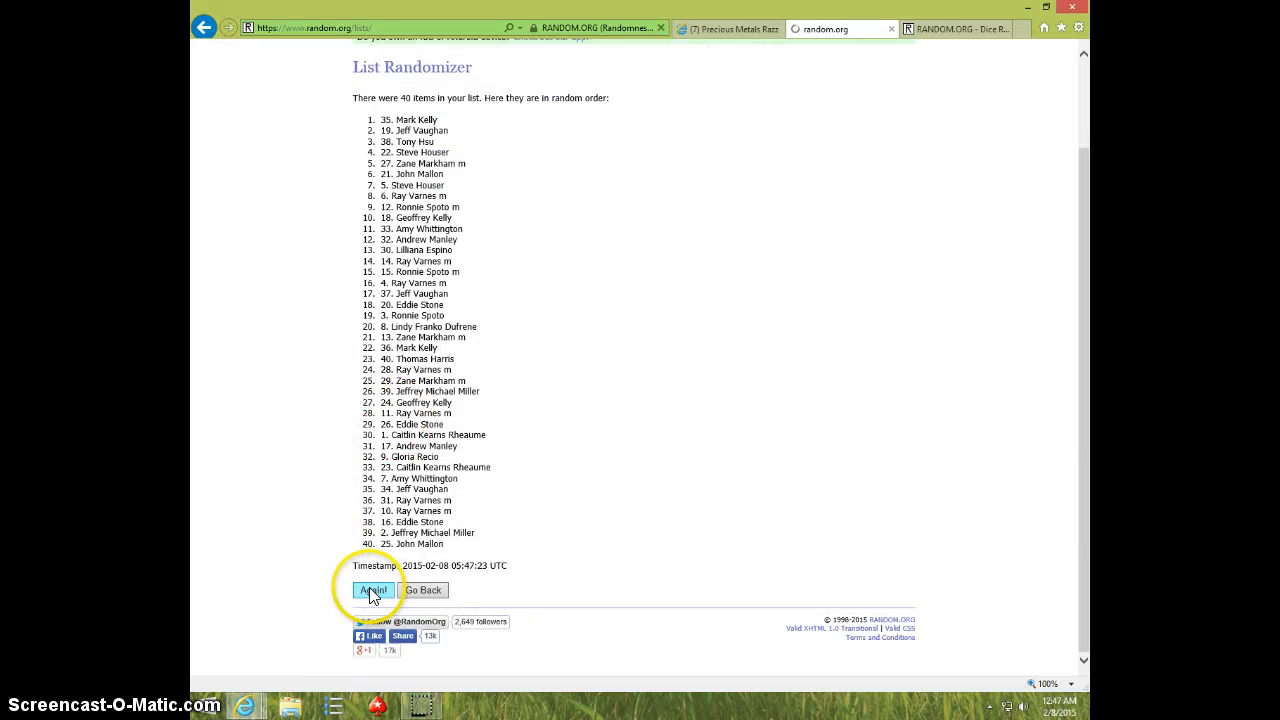
{"action": "left_click", "coordinate": [375, 590]}
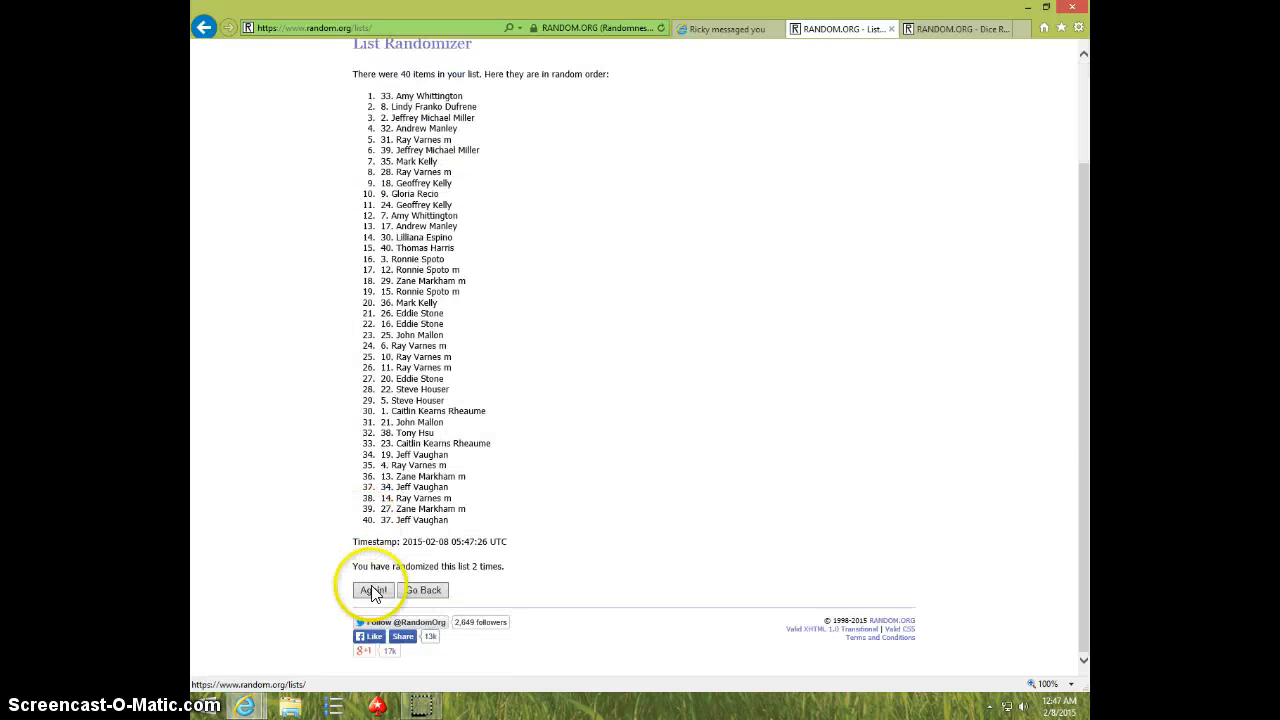
{"action": "left_click", "coordinate": [373, 590]}
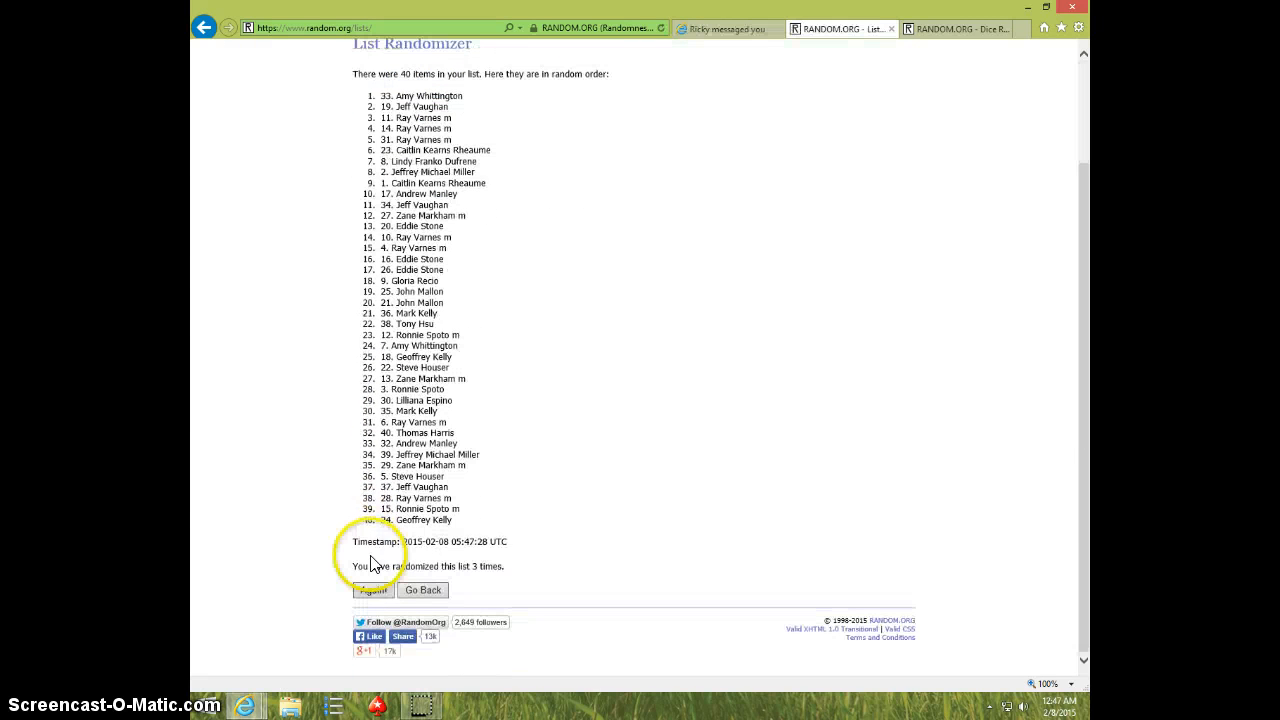
{"action": "left_click", "coordinate": [372, 589]}
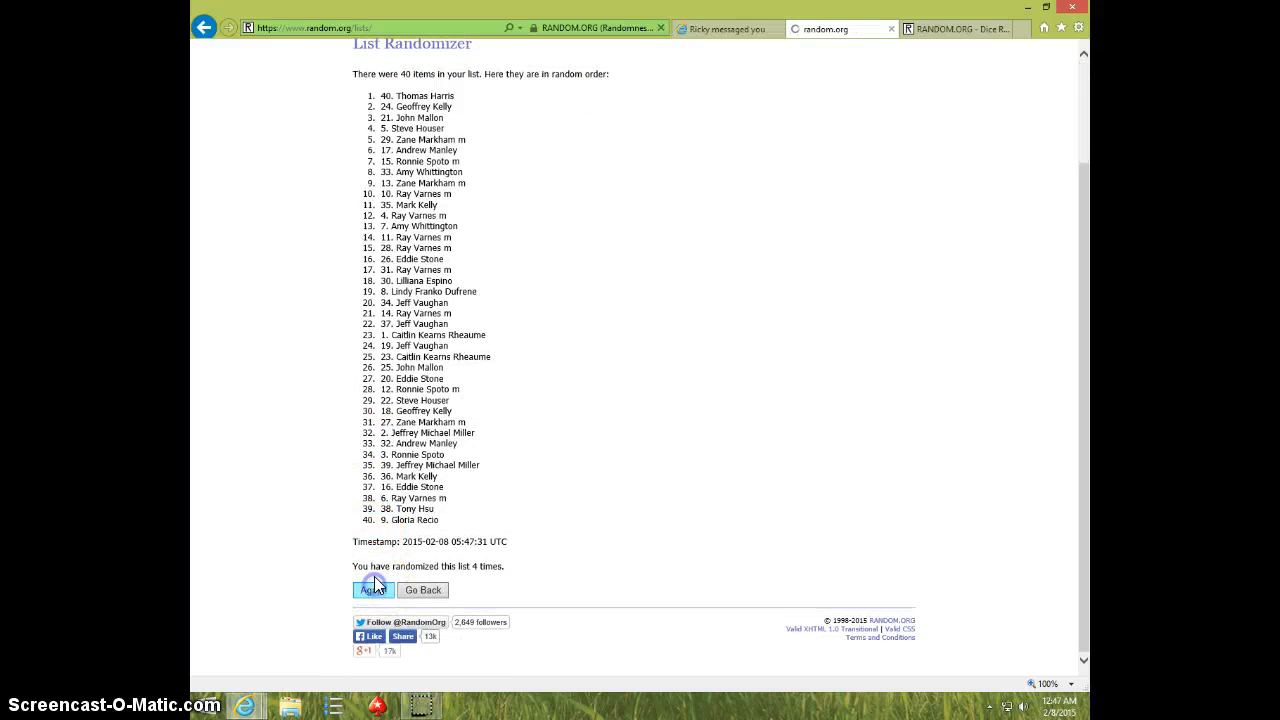
{"action": "left_click", "coordinate": [373, 589]}
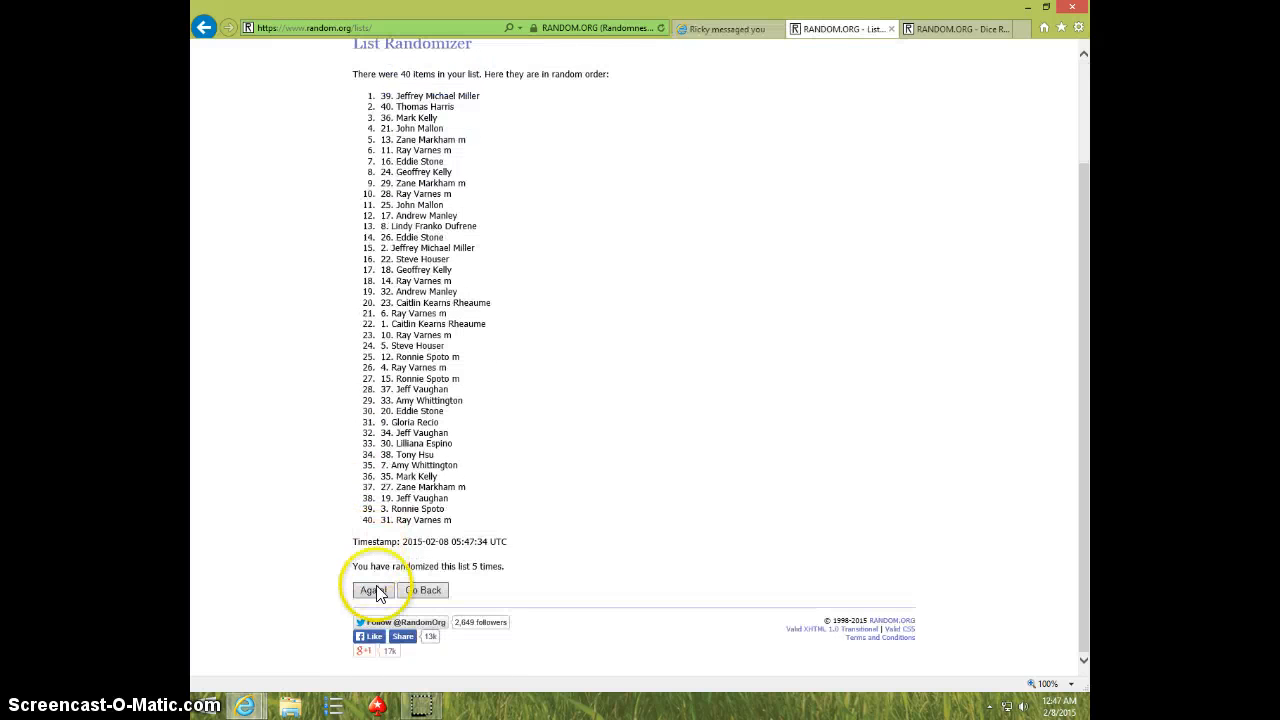
{"action": "left_click", "coordinate": [373, 590]}
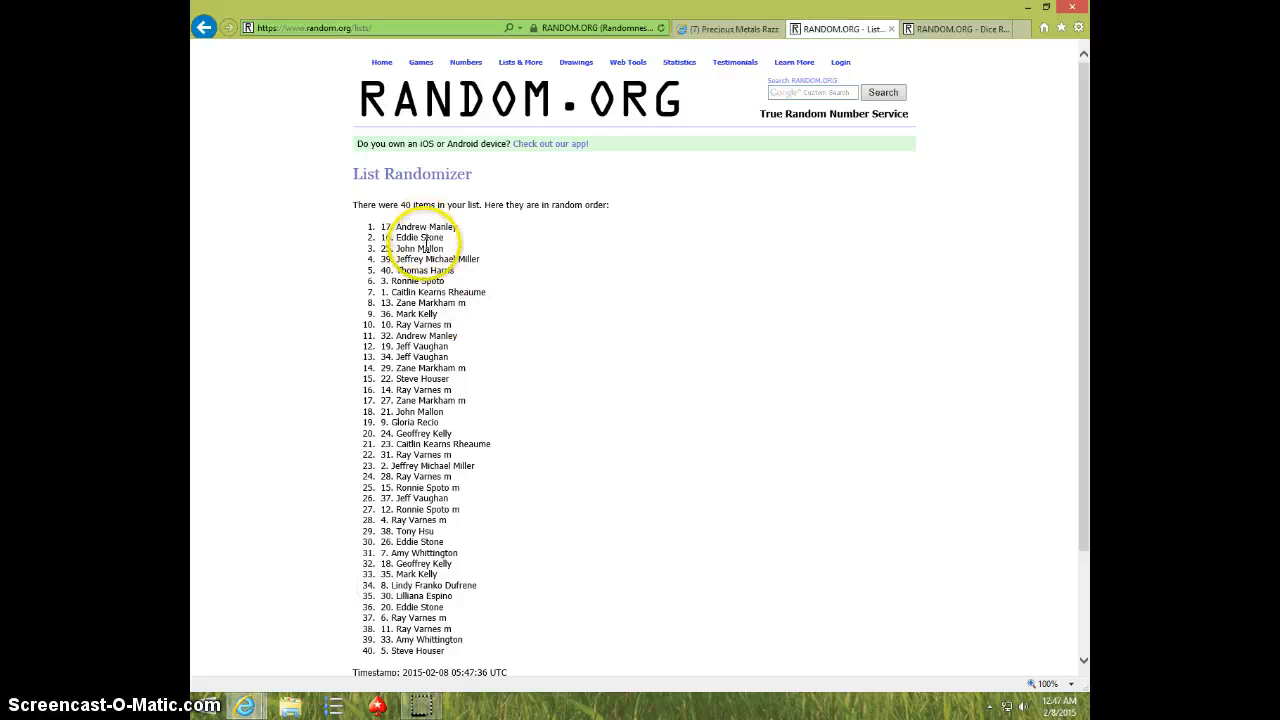
{"action": "scroll", "scroll_direction": "down", "scroll_amount": 3}
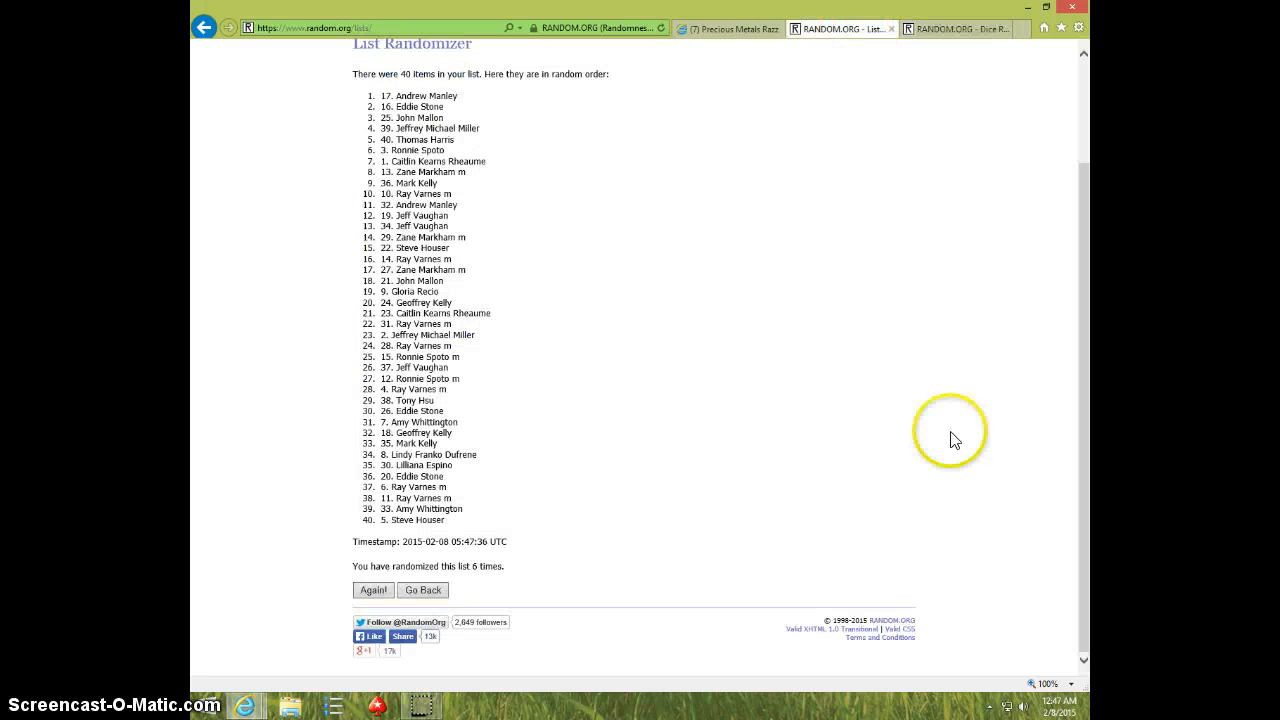
{"action": "left_click", "coordinate": [1054, 702]}
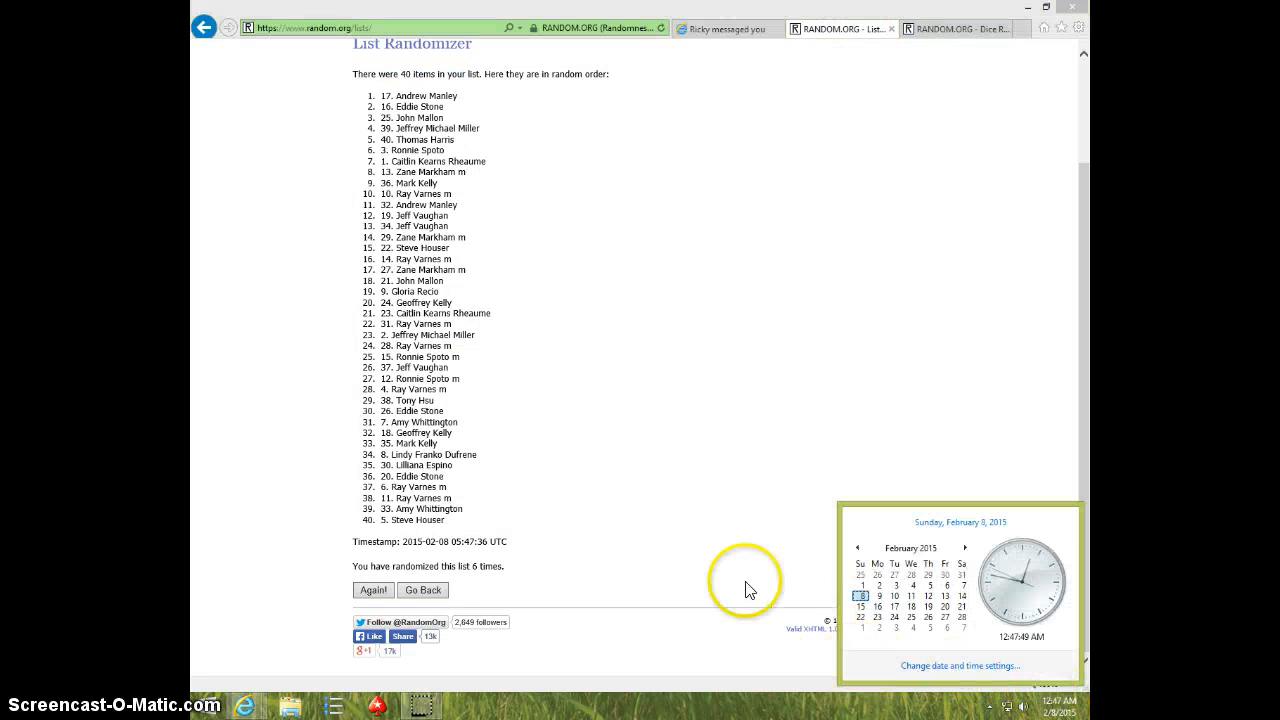
{"action": "mouse_move", "coordinate": [335, 605]}
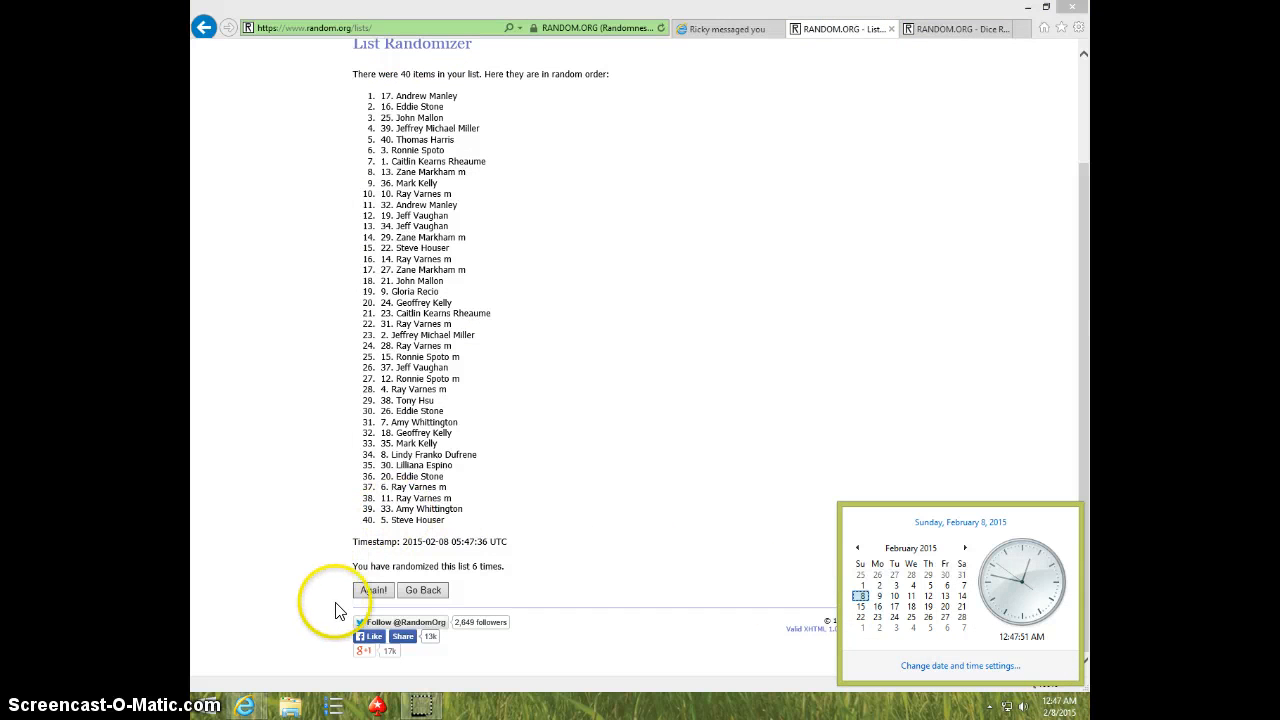
{"action": "left_click", "coordinate": [372, 590]}
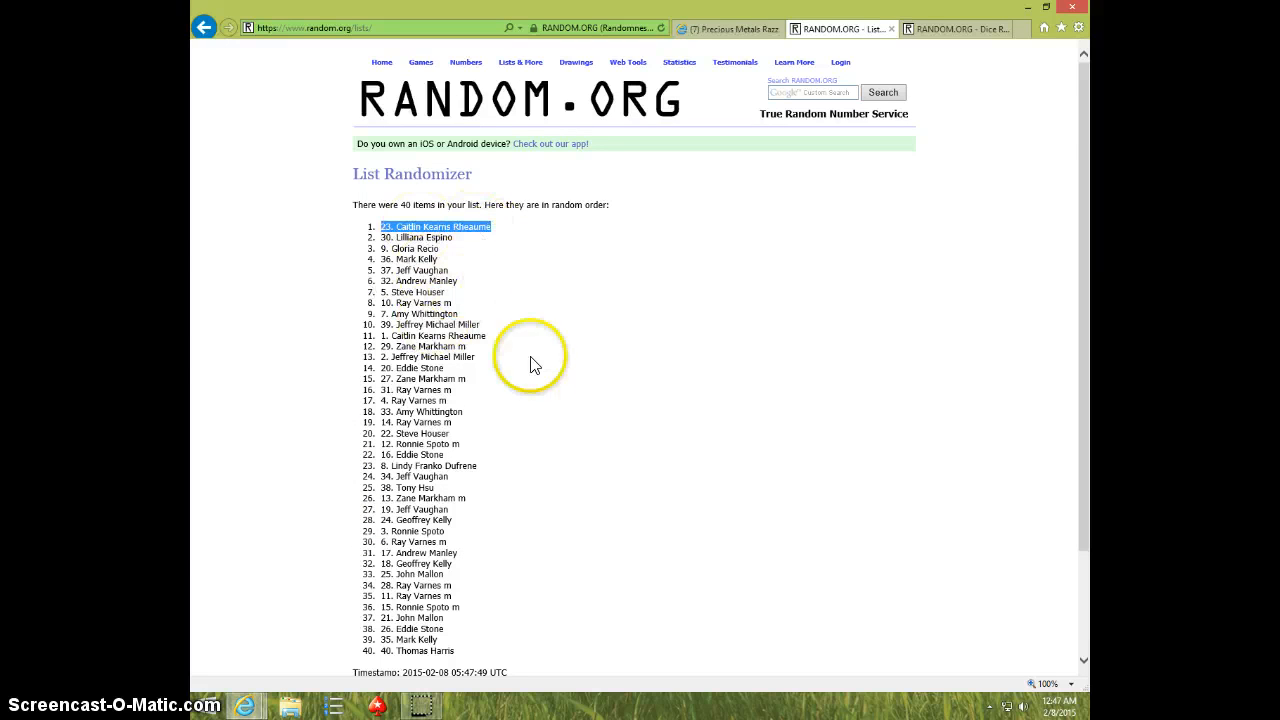
- Review the final shuffle with spot 23 on top and return to Facebook
{"action": "scroll", "scroll_direction": "down", "scroll_amount": 3}
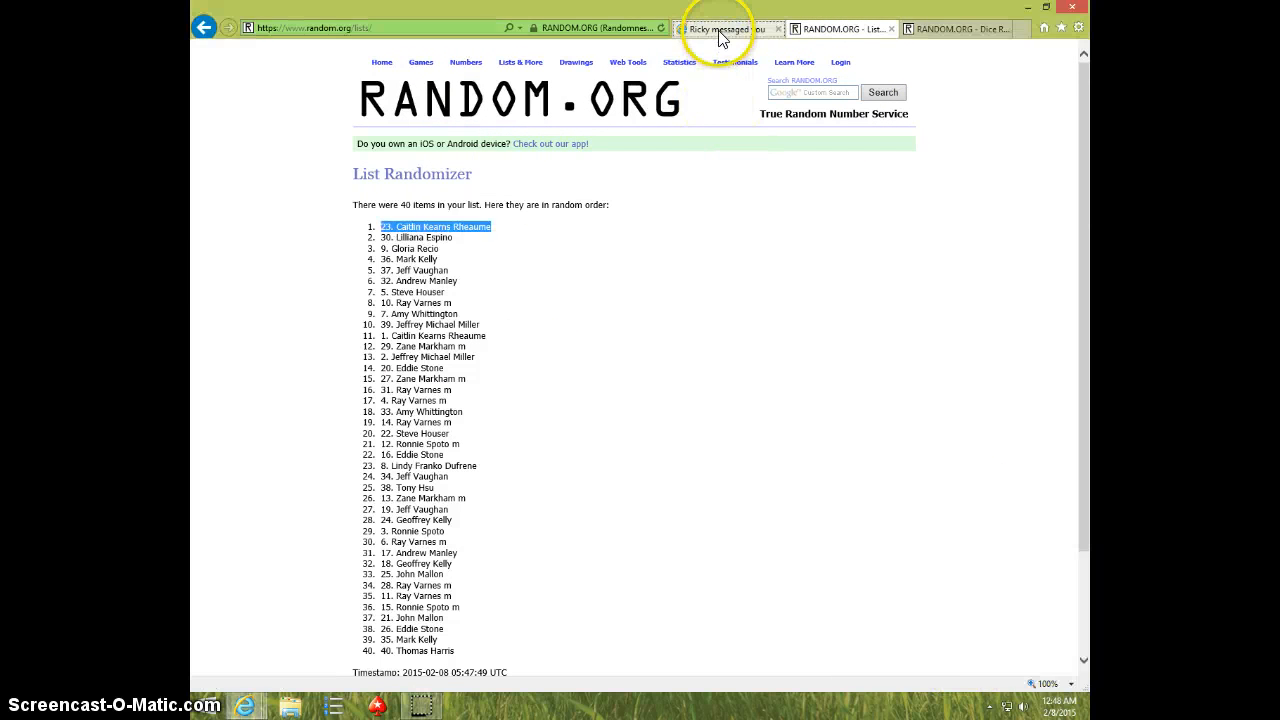
{"action": "left_click", "coordinate": [730, 28]}
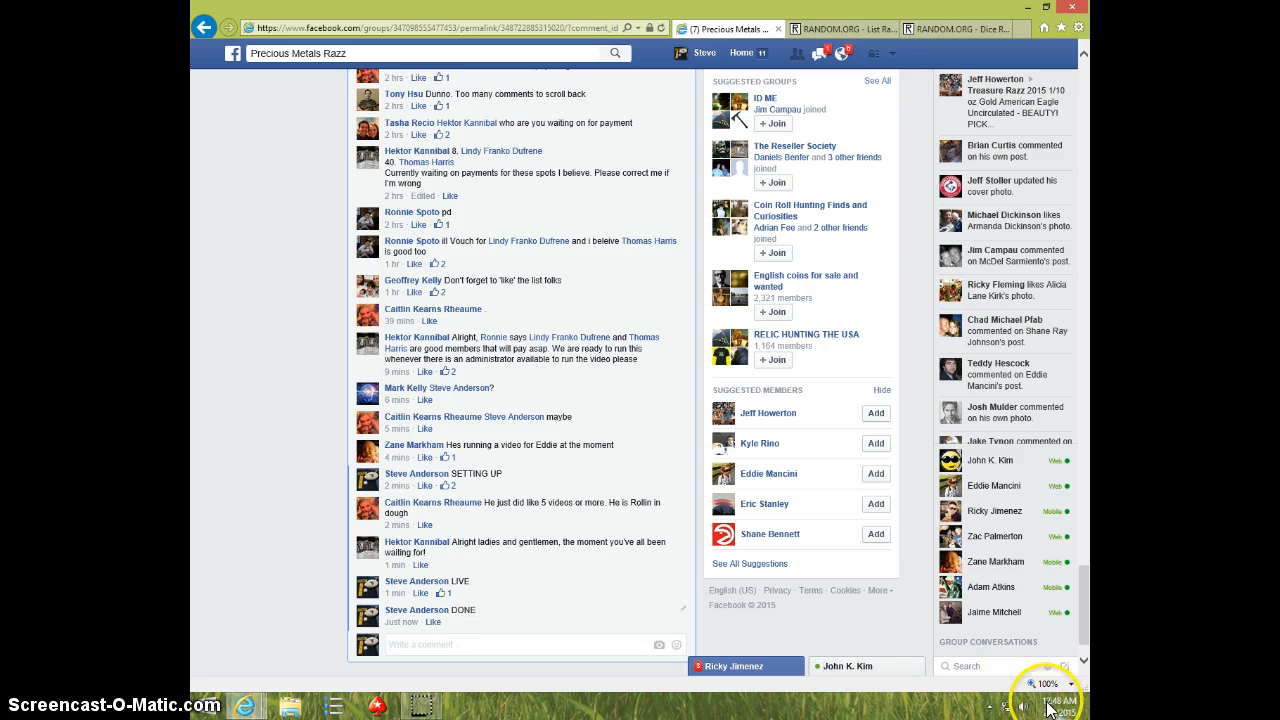
- Show the date and time, February 8, 2015 at 12:48 AM, beside the 'DONE' comment
{"action": "left_click", "coordinate": [1066, 707]}
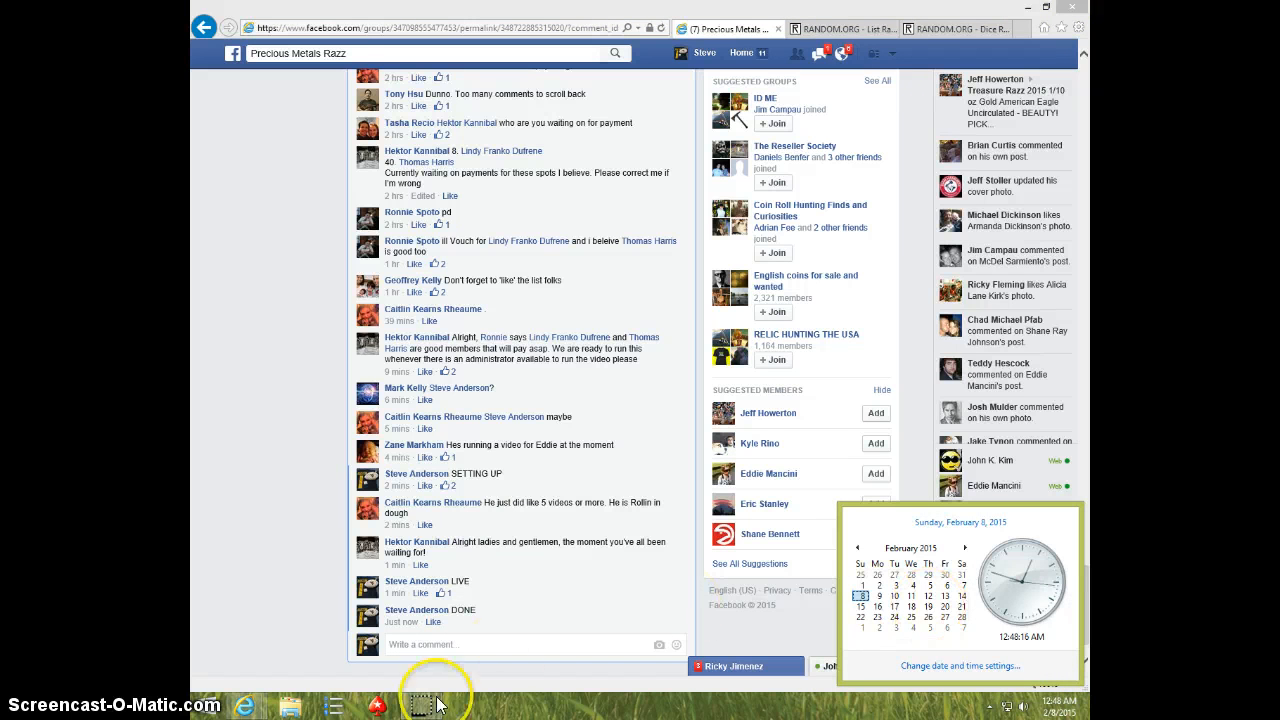